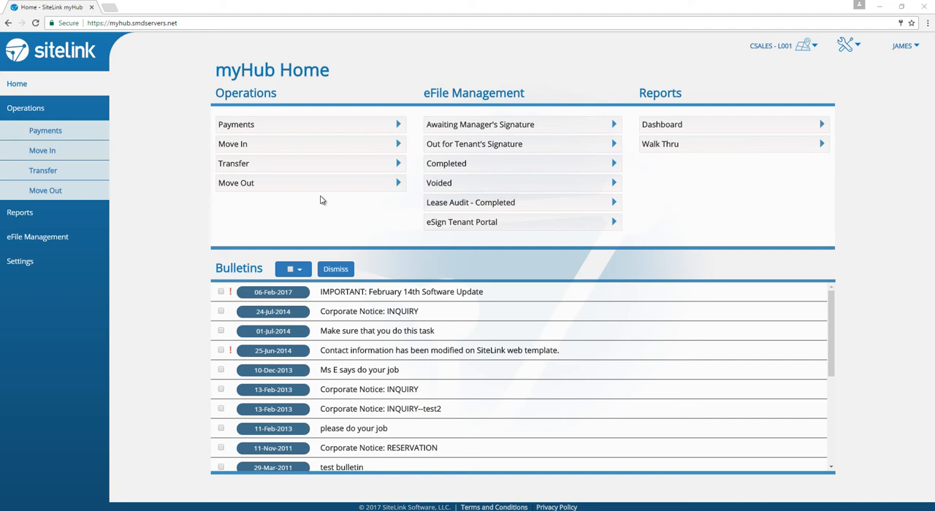
{"action": "mouse_move", "coordinate": [163, 63]}
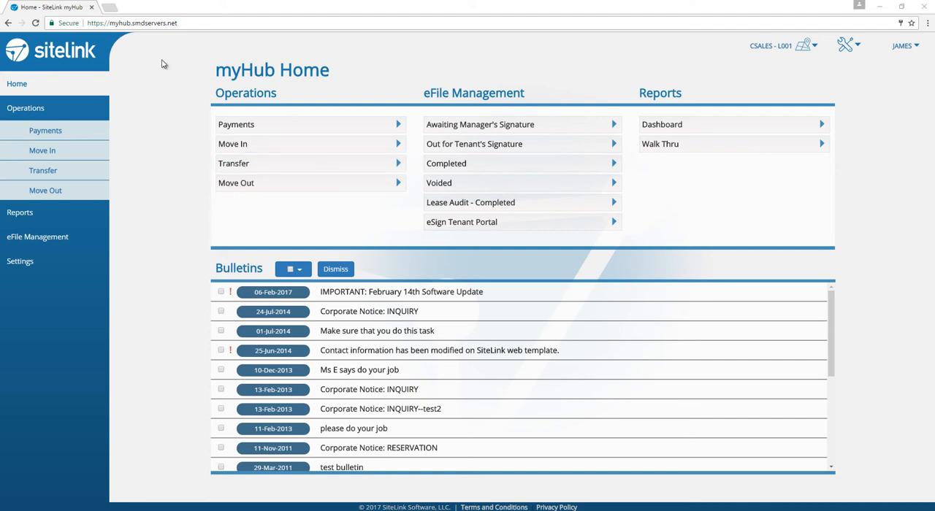
Open Move In from the Operations section of the myHub home page
{"action": "left_click", "coordinate": [25, 108]}
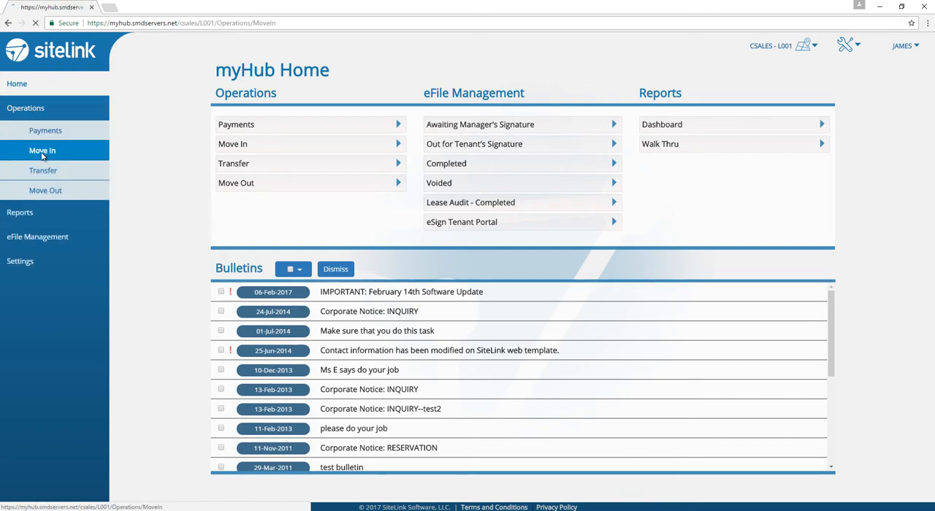
Search the unit list for z134, select unit Z134, and continue to tenant selection
{"action": "left_click", "coordinate": [41, 150]}
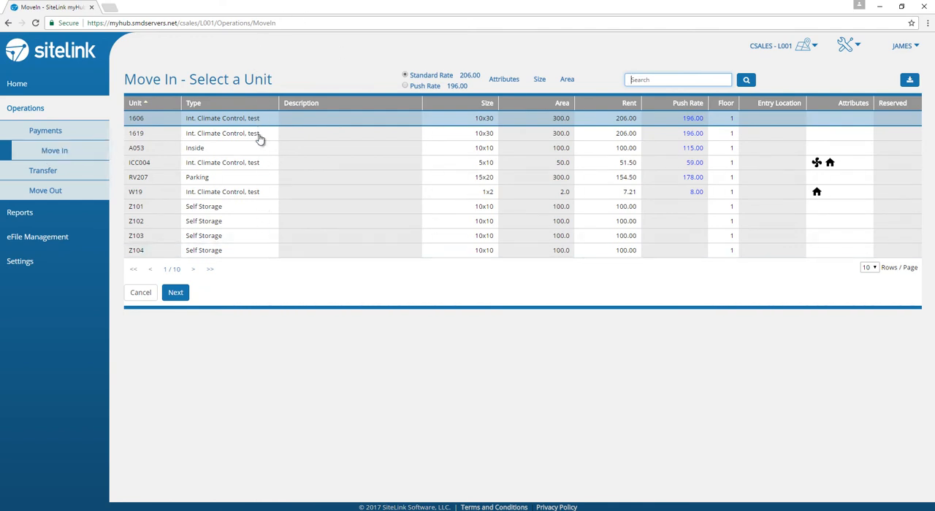
{"action": "mouse_move", "coordinate": [194, 270]}
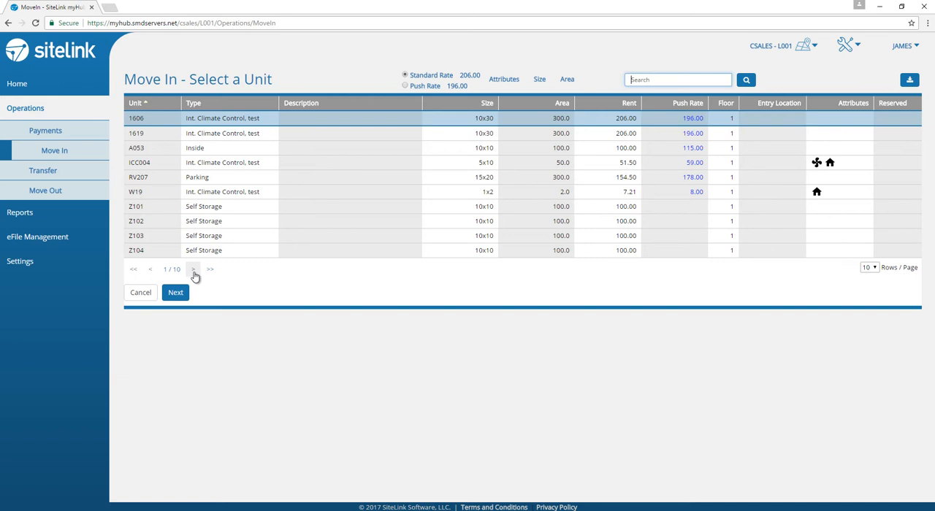
{"action": "left_click", "coordinate": [194, 269]}
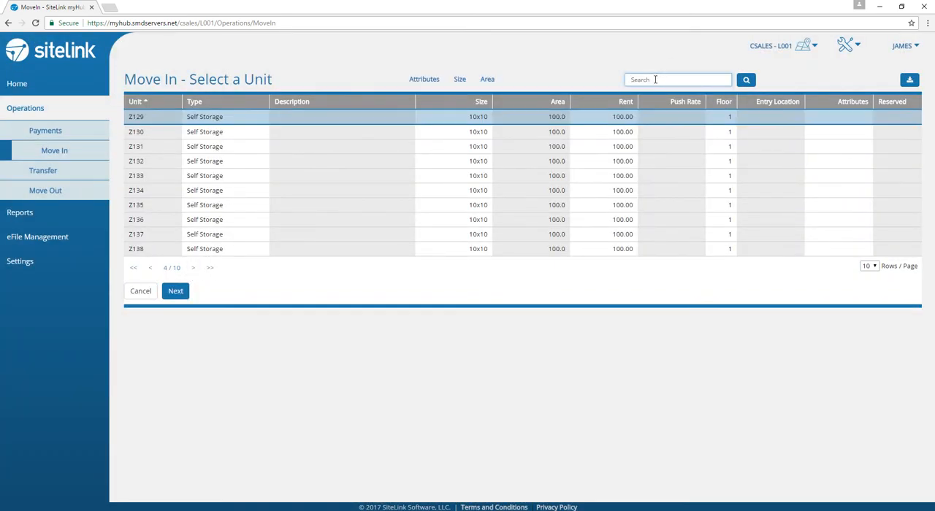
{"action": "mouse_move", "coordinate": [670, 117]}
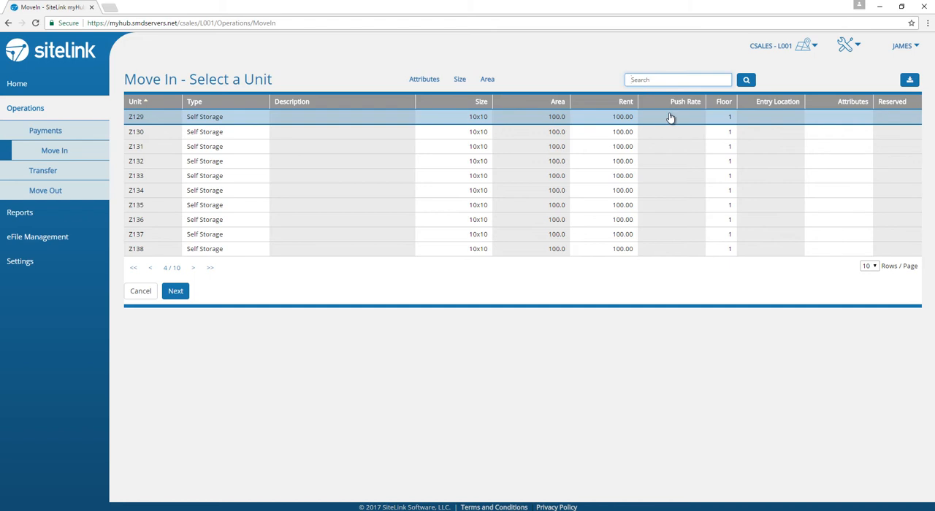
{"action": "type", "text": "z"}
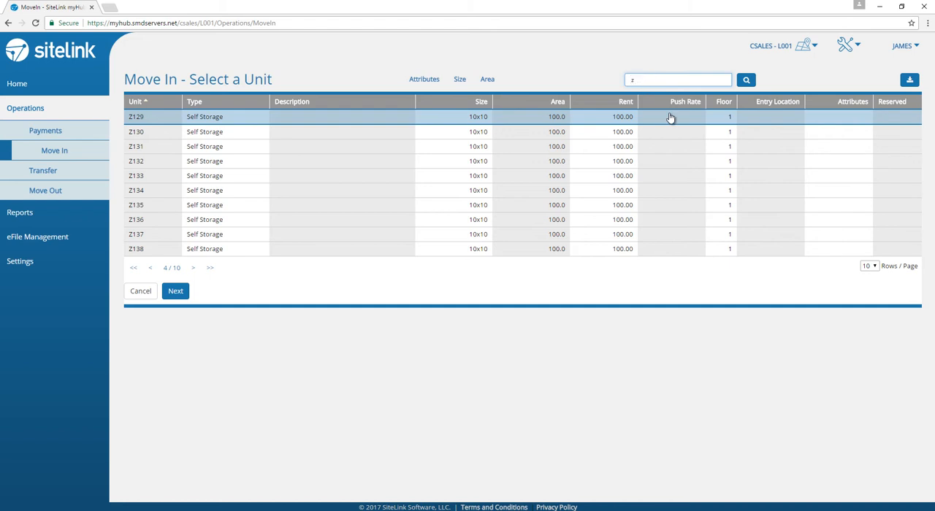
{"action": "type", "text": "134"}
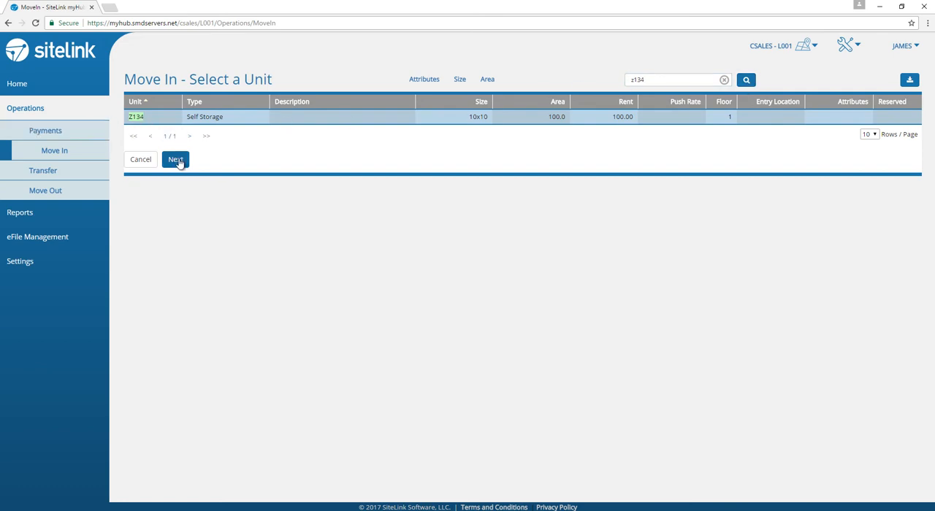
{"action": "left_click", "coordinate": [175, 160]}
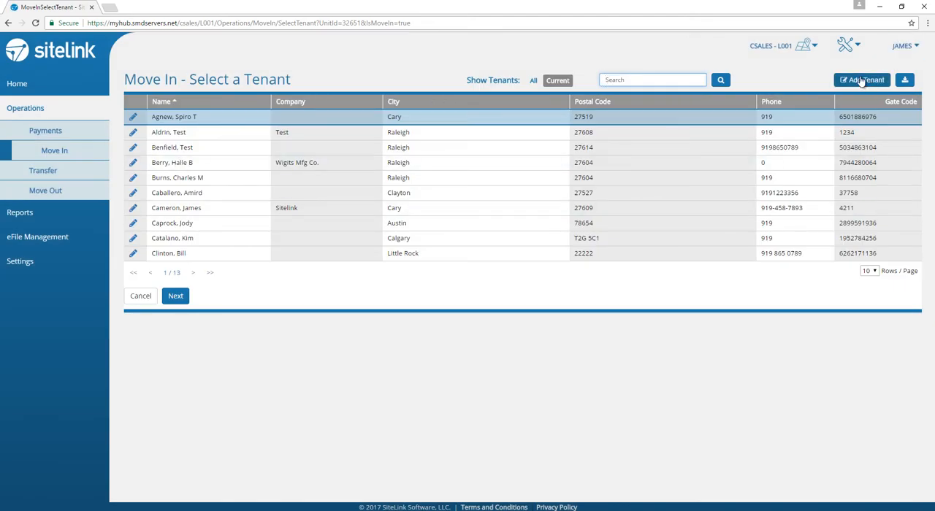
Open the Add Tenant form from the Select a Tenant page
{"action": "left_click", "coordinate": [862, 80]}
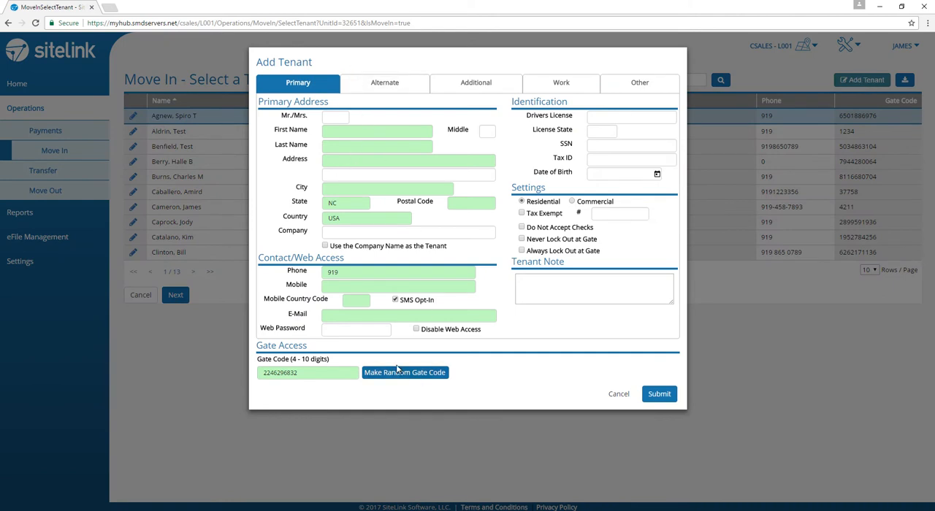
{"action": "mouse_move", "coordinate": [648, 414]}
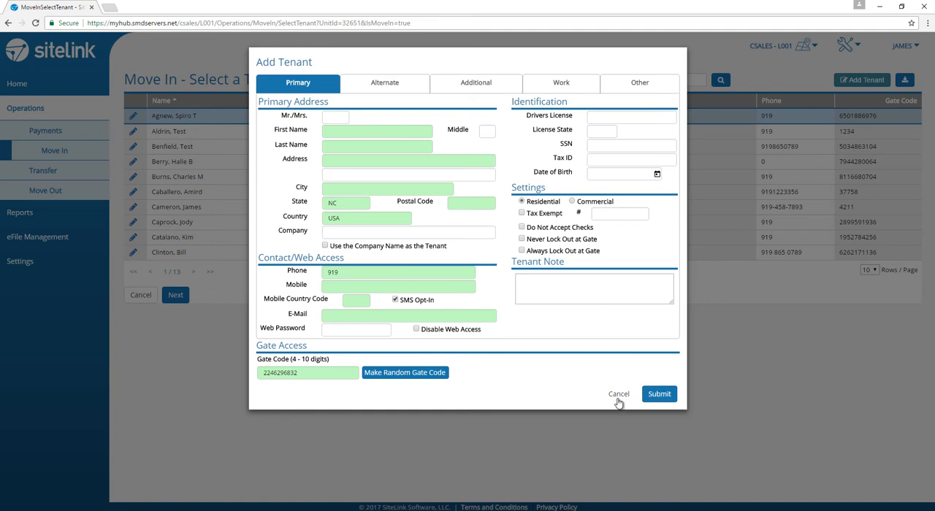
Cancel the Add Tenant form, select Berry, Halle B, and continue to charges
{"action": "left_click", "coordinate": [619, 394]}
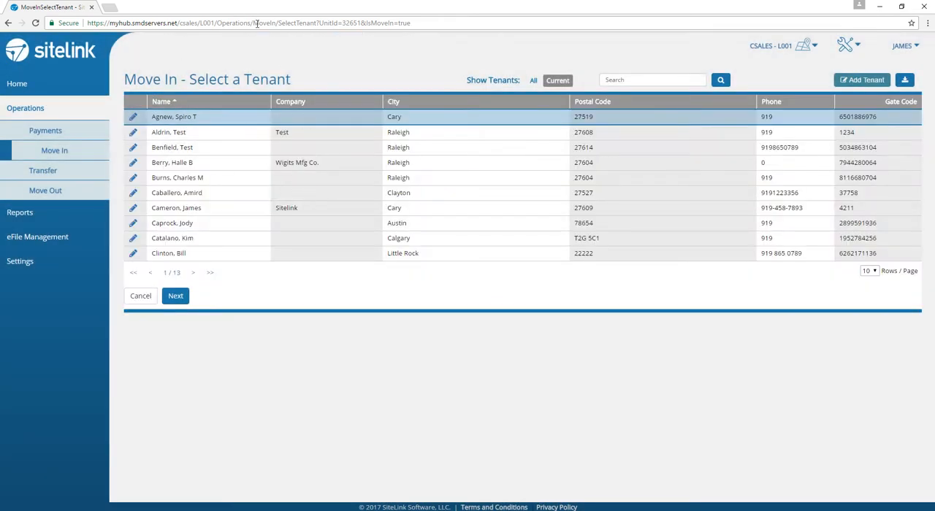
{"action": "mouse_move", "coordinate": [358, 221]}
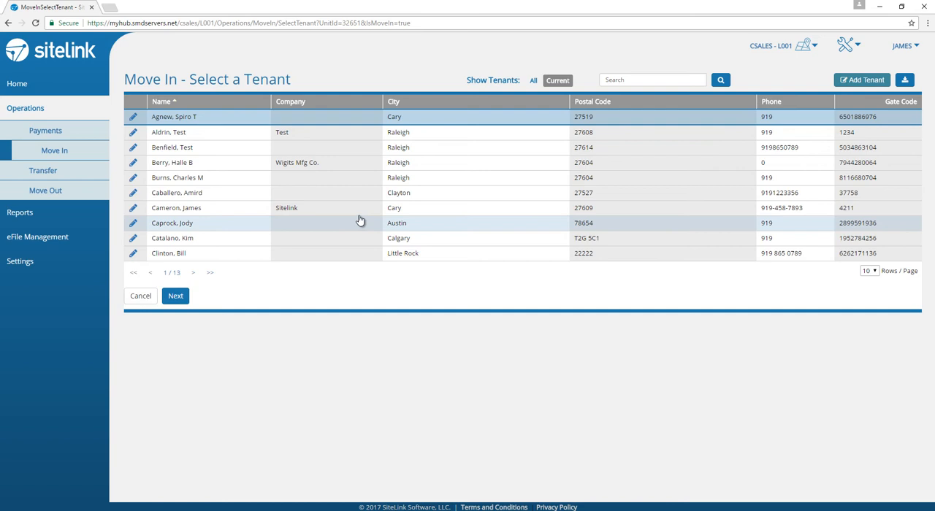
{"action": "mouse_move", "coordinate": [643, 75]}
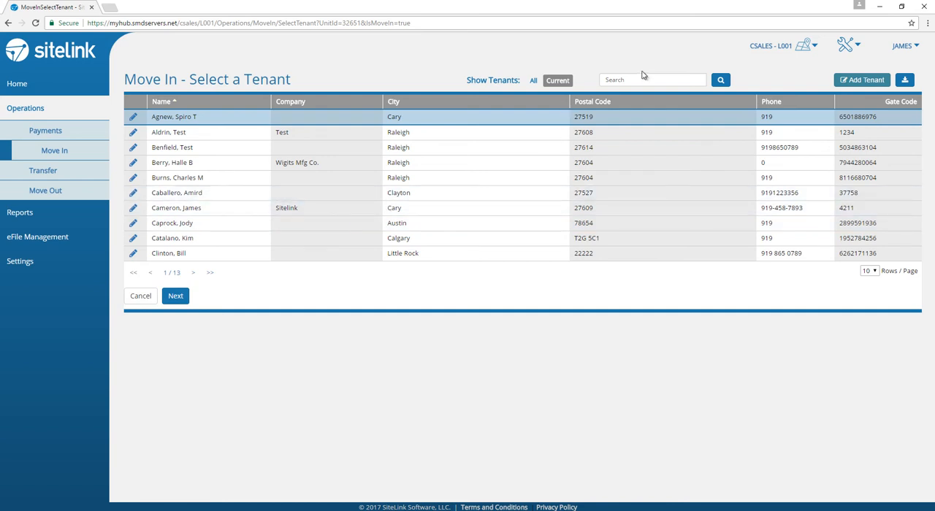
{"action": "left_click", "coordinate": [650, 79]}
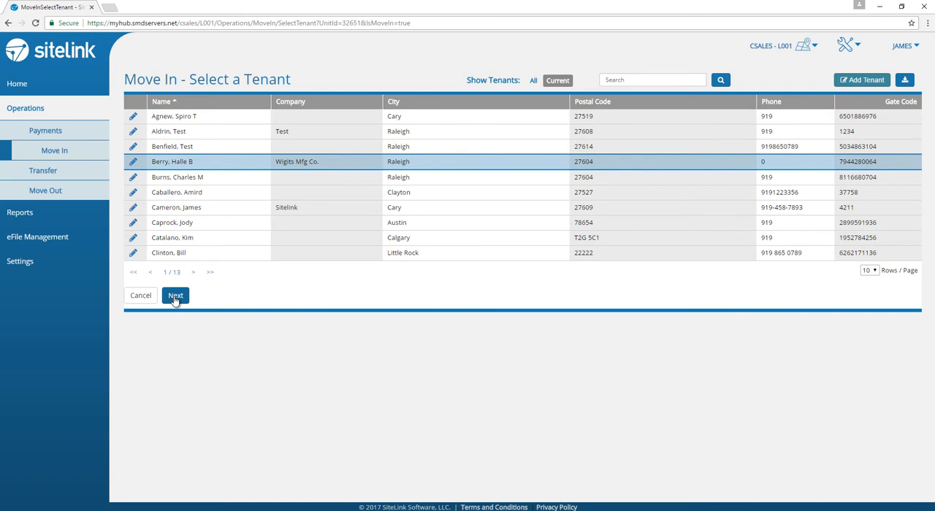
{"action": "left_click", "coordinate": [176, 295]}
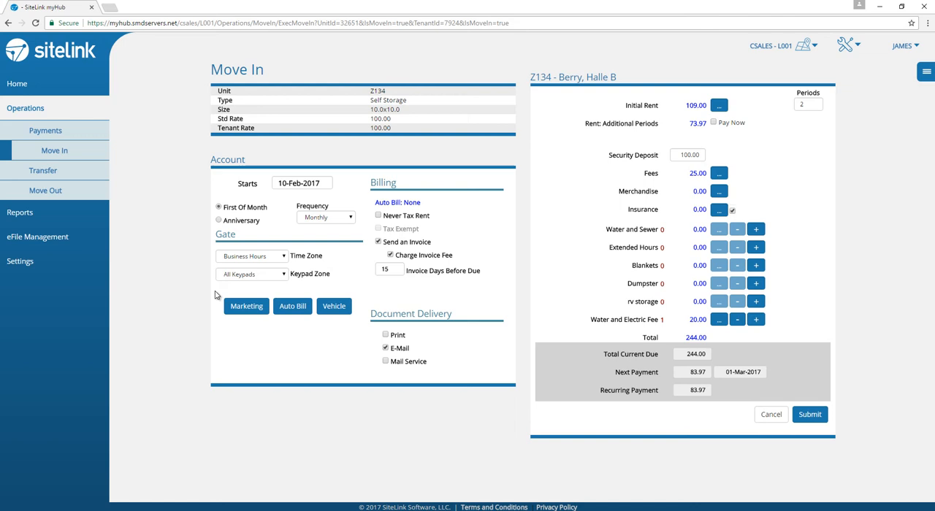
{"action": "mouse_move", "coordinate": [324, 274]}
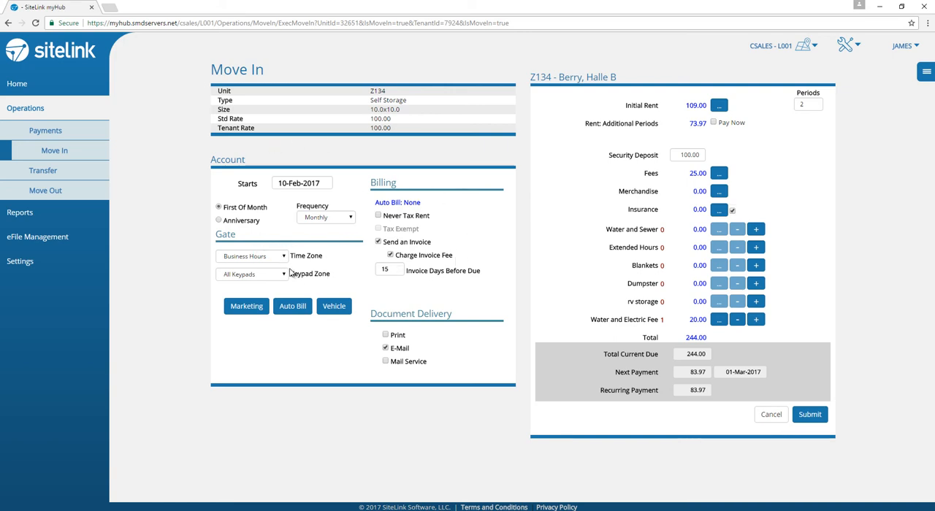
{"action": "mouse_move", "coordinate": [525, 286]}
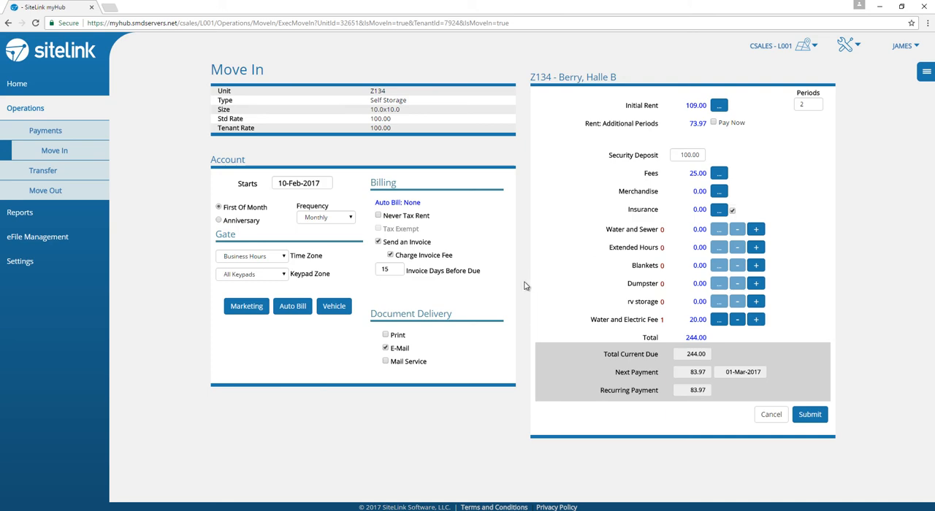
Review Z134's two-period initial rent breakdown, then submit the move-in
{"action": "left_click", "coordinate": [719, 105]}
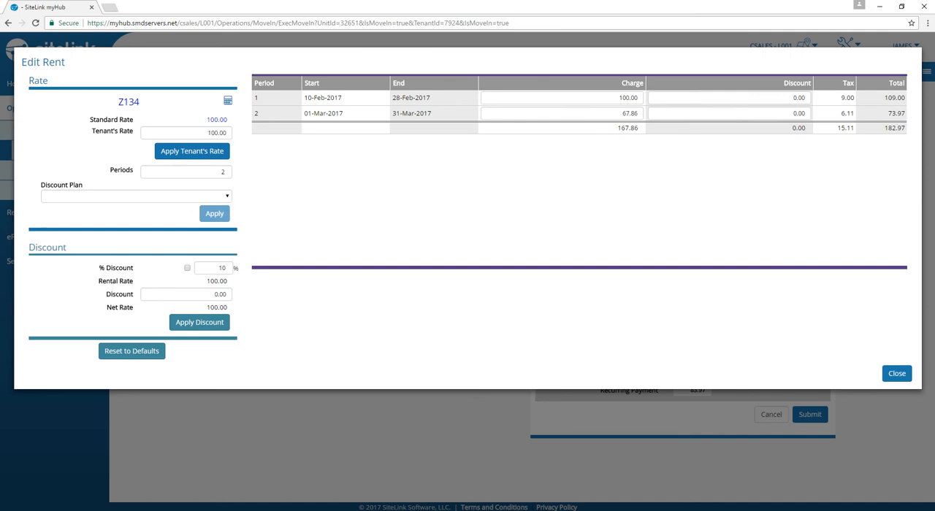
{"action": "left_click", "coordinate": [897, 373]}
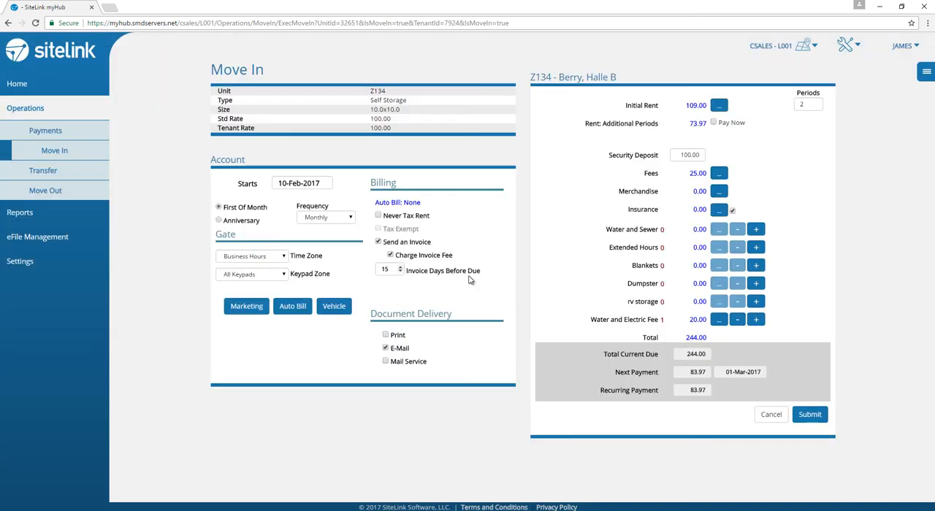
{"action": "left_click", "coordinate": [809, 414]}
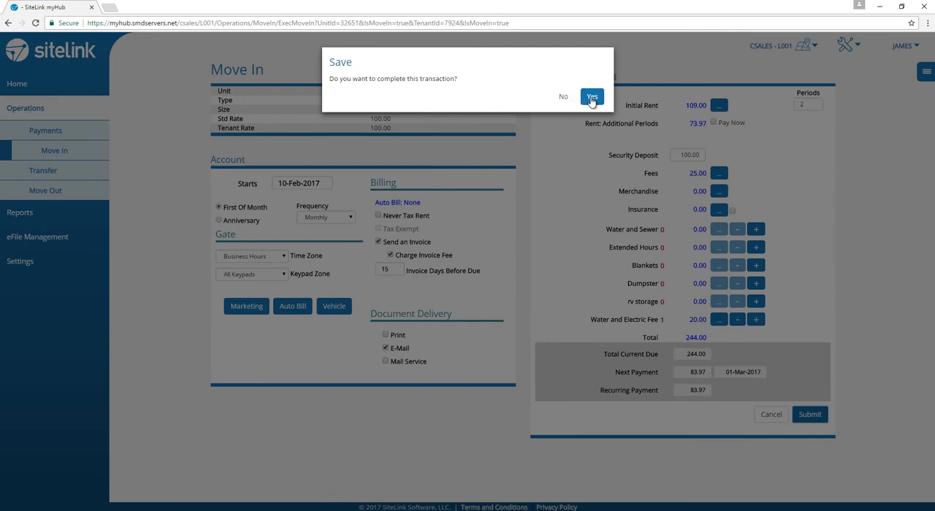
Confirm the save, then process the Lease Summary, Blue Moon Lease and test documents
{"action": "left_click", "coordinate": [592, 97]}
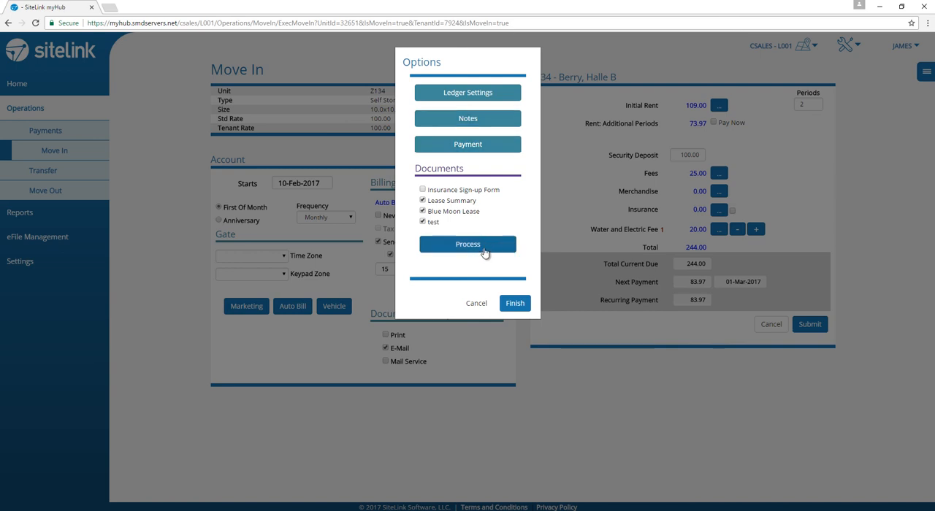
{"action": "left_click", "coordinate": [467, 244]}
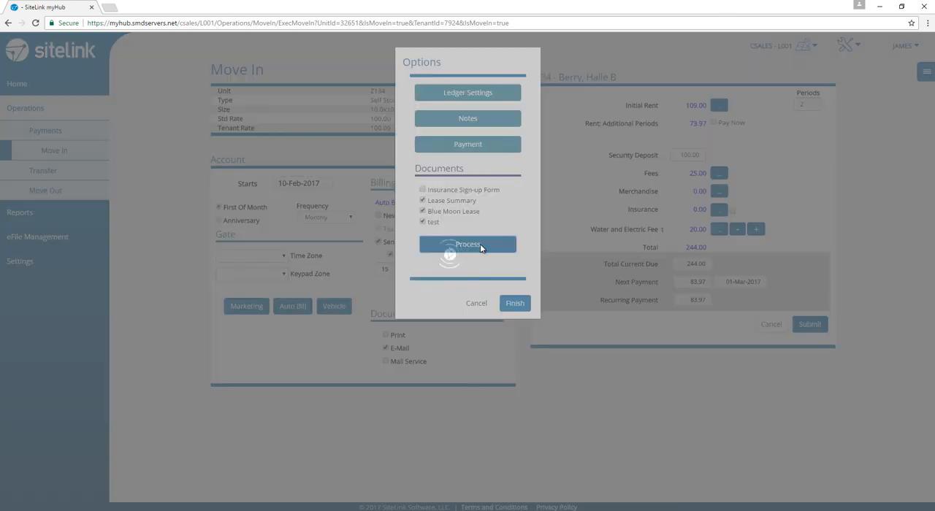